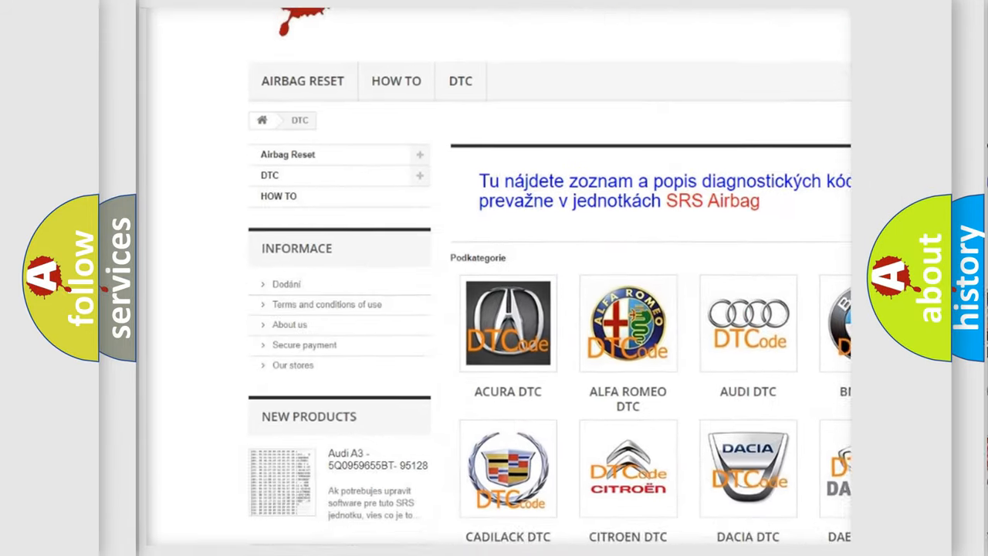
{"action": "scroll", "scroll_direction": "down", "scroll_amount": 3}
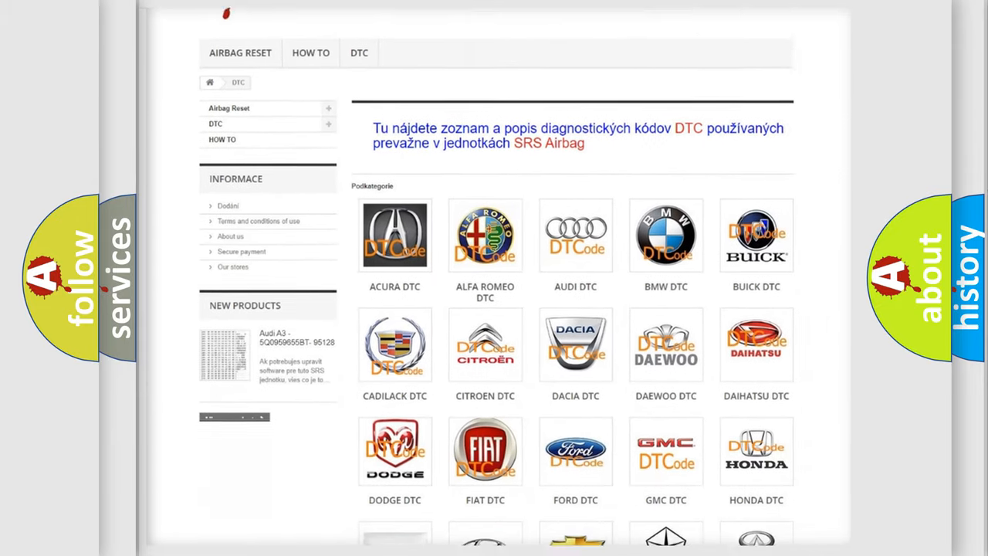
{"action": "scroll", "scroll_direction": "down", "scroll_amount": 3}
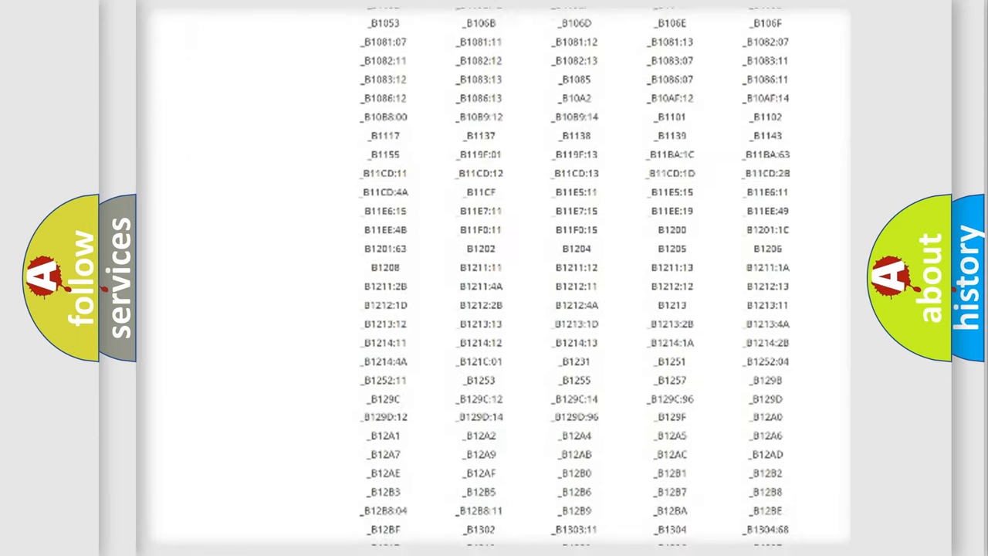
{"action": "scroll", "scroll_direction": "down", "scroll_amount": 3}
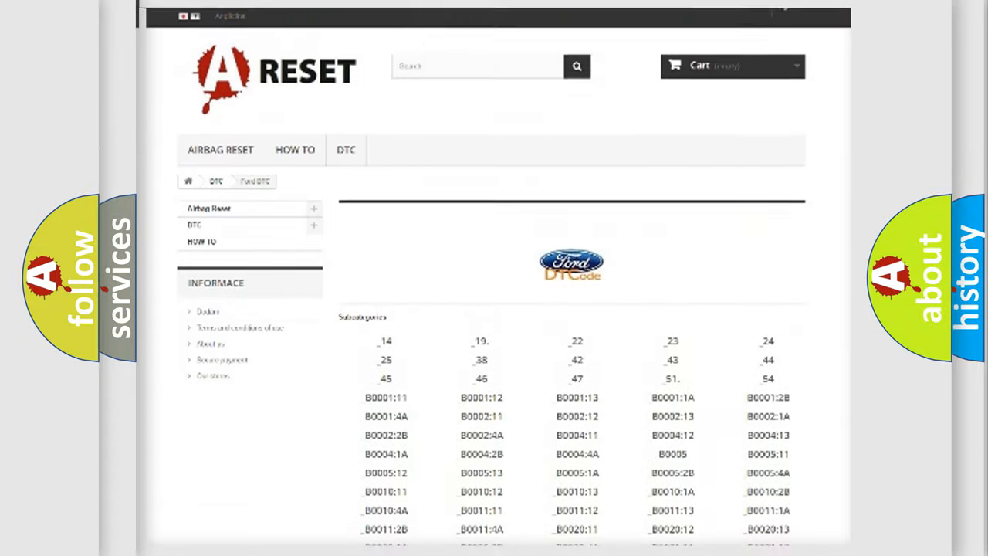
{"action": "scroll", "scroll_direction": "up", "scroll_amount": 3}
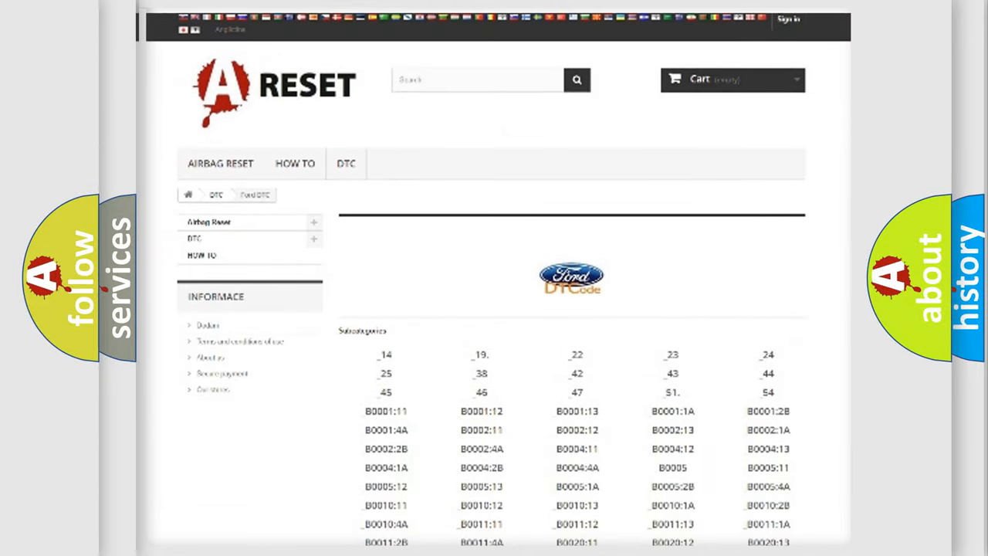